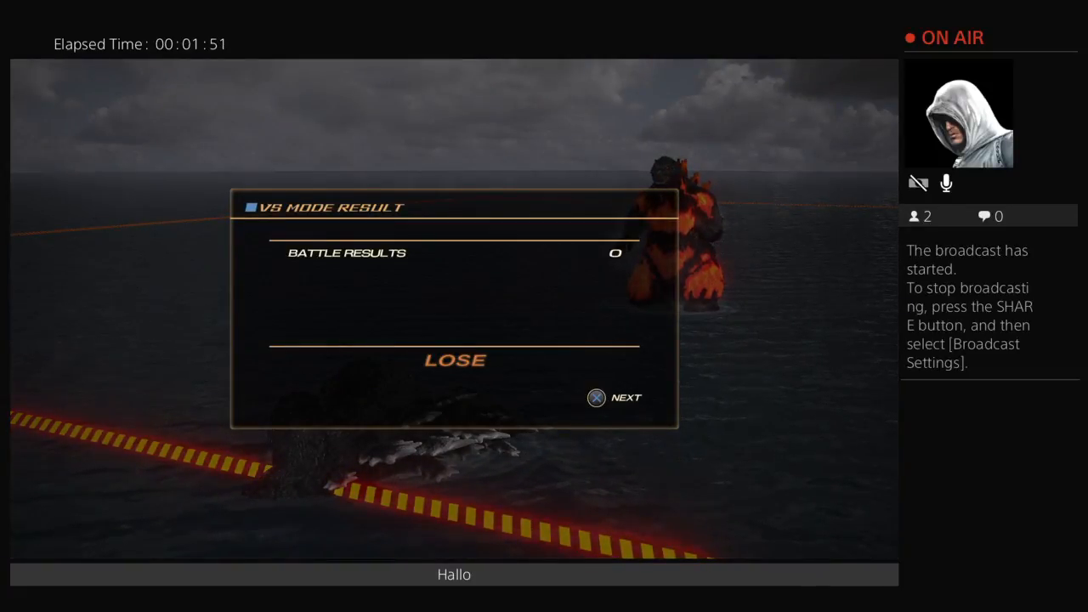
click(597, 398)
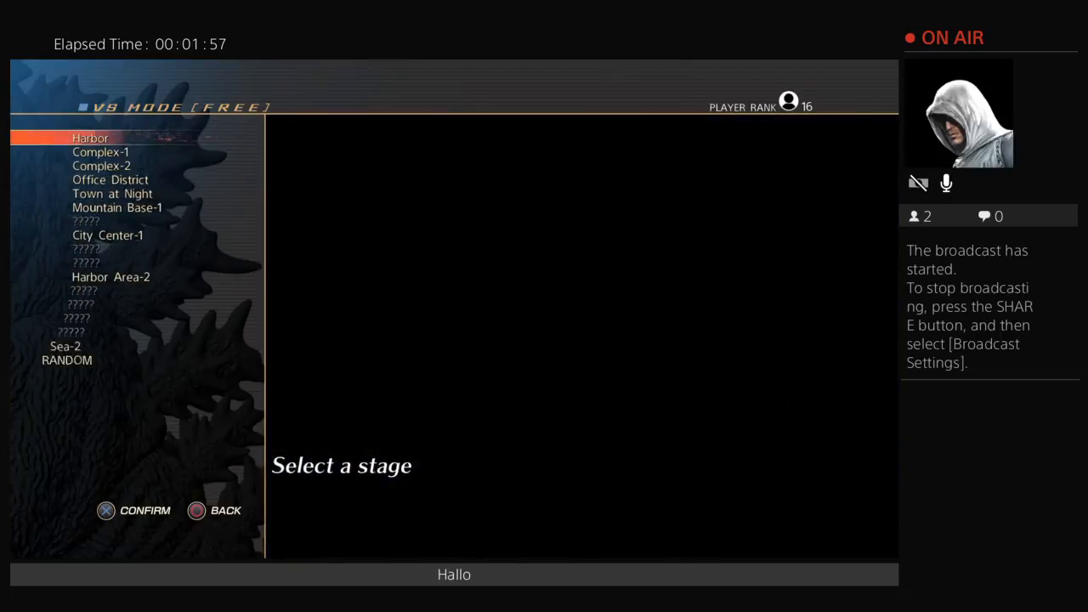
key(down)
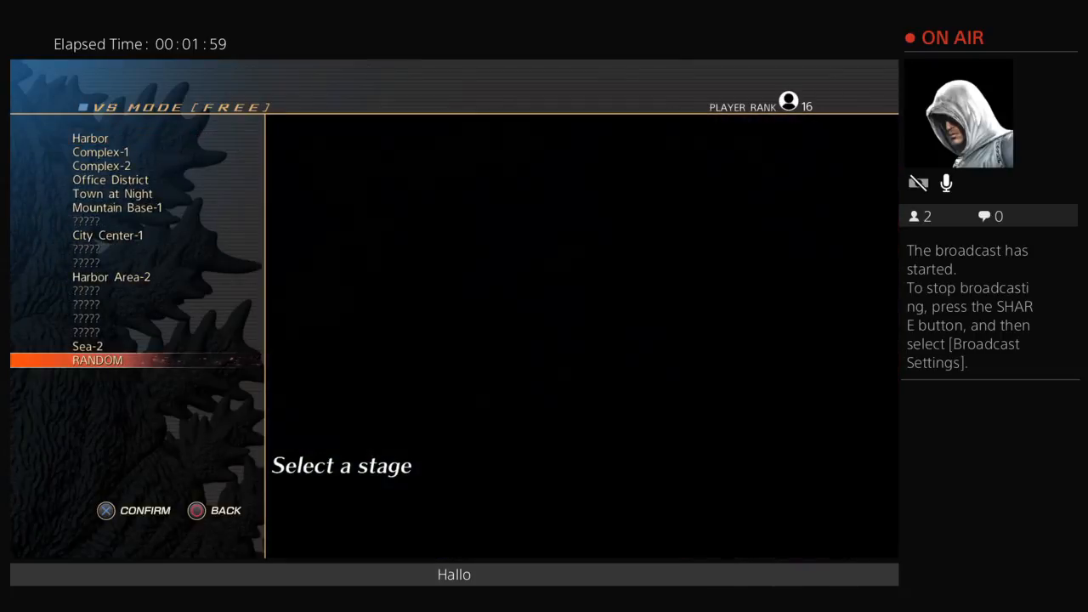